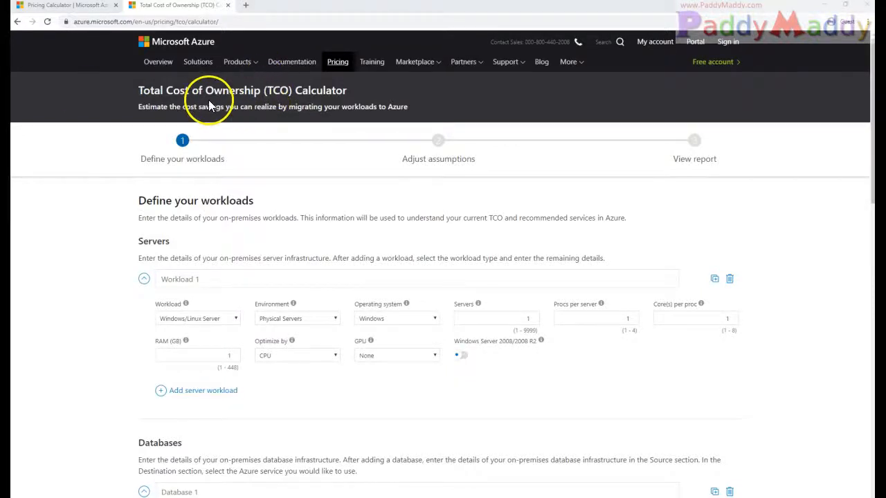
Step: Scroll through the USAWEB-Srv01 Windows VM estimate showing the US$1,198.69 total
{"action": "triple_click", "coordinate": [241, 90]}
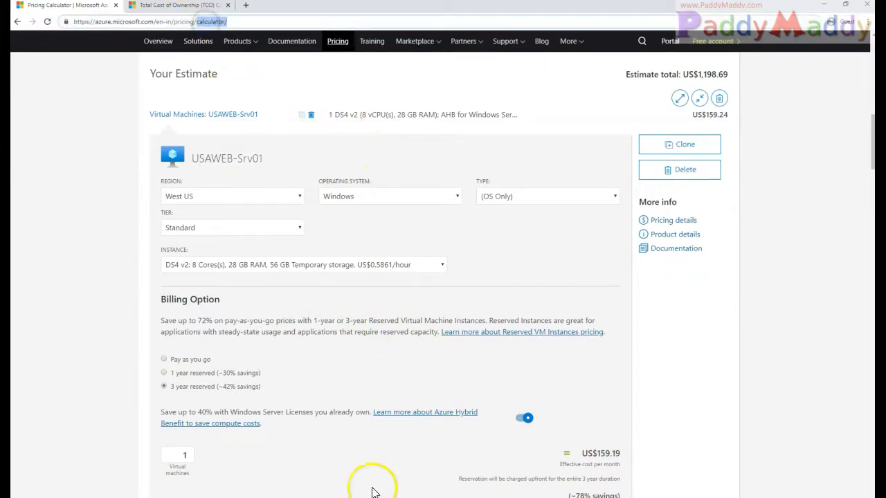
{"action": "scroll", "scroll_direction": "down", "scroll_amount": 3}
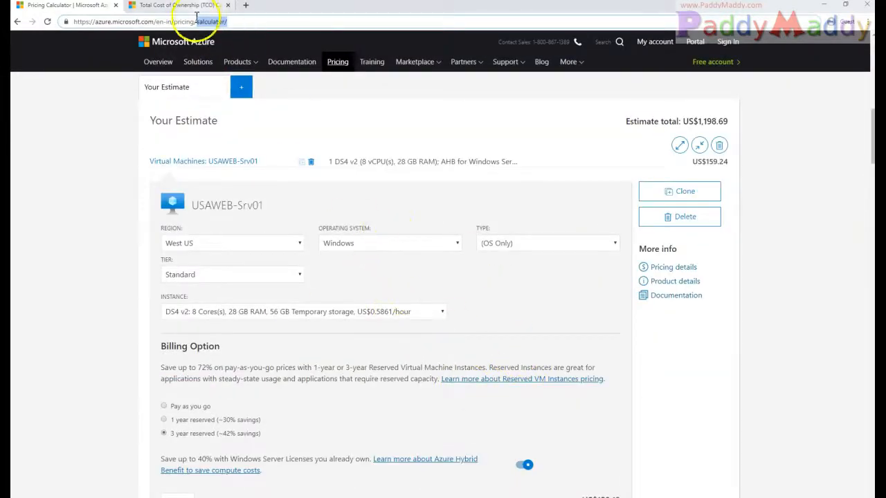
Step: Return to the TCO Calculator's Define your workloads page and set Workload 1 to 20 servers
{"action": "left_click", "coordinate": [177, 6]}
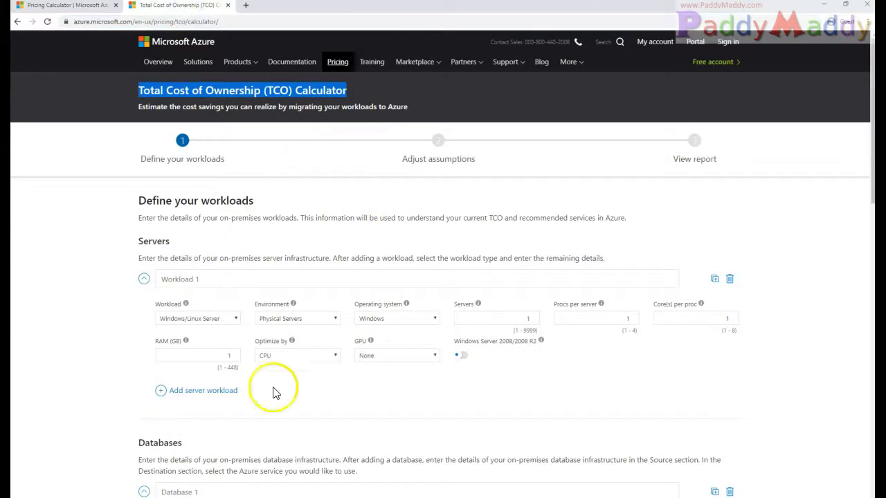
{"action": "mouse_move", "coordinate": [303, 133]}
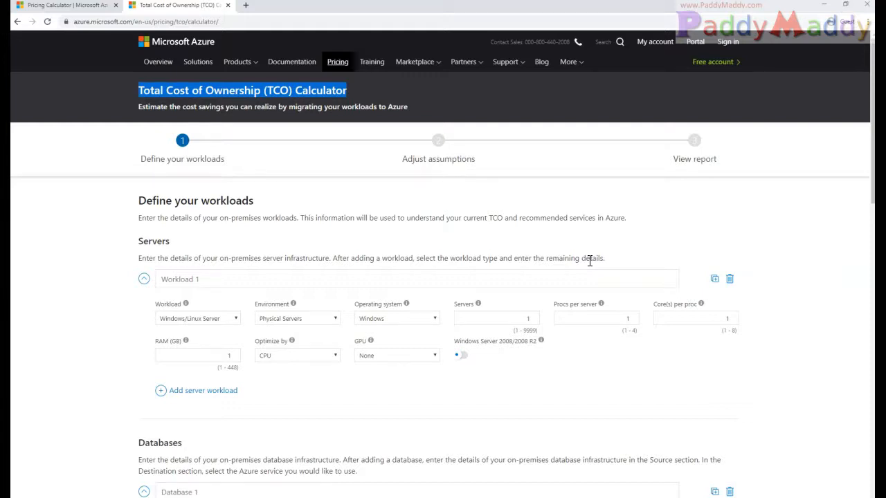
{"action": "left_click", "coordinate": [233, 22]}
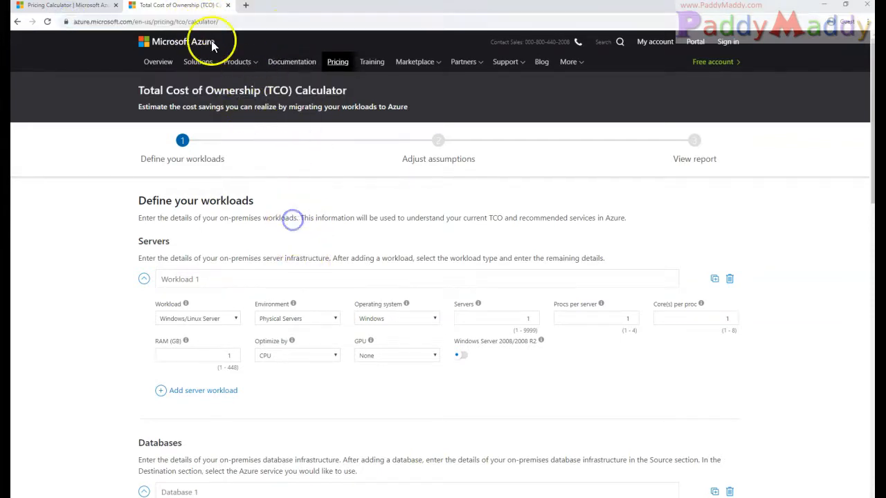
{"action": "mouse_move", "coordinate": [480, 446]}
{"action": "type", "text": "20"}
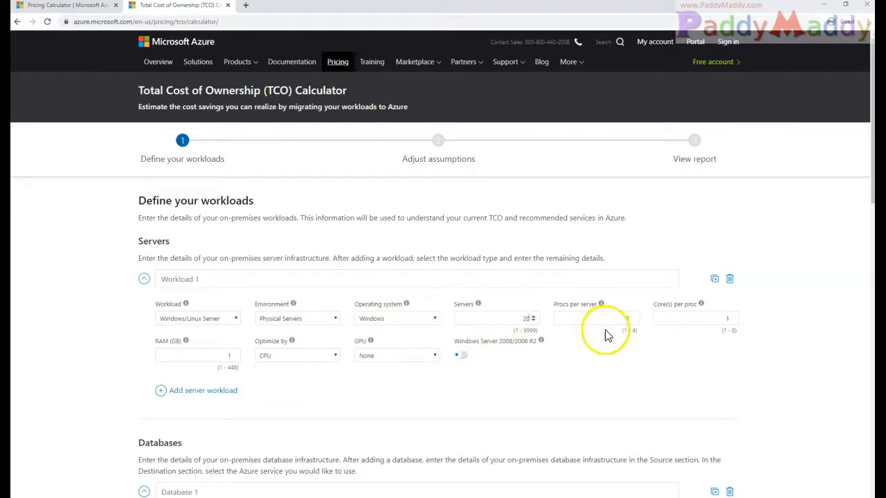
Step: Duplicate Workload 1 and raise the processors per server in Workload 2
{"action": "left_click", "coordinate": [714, 279]}
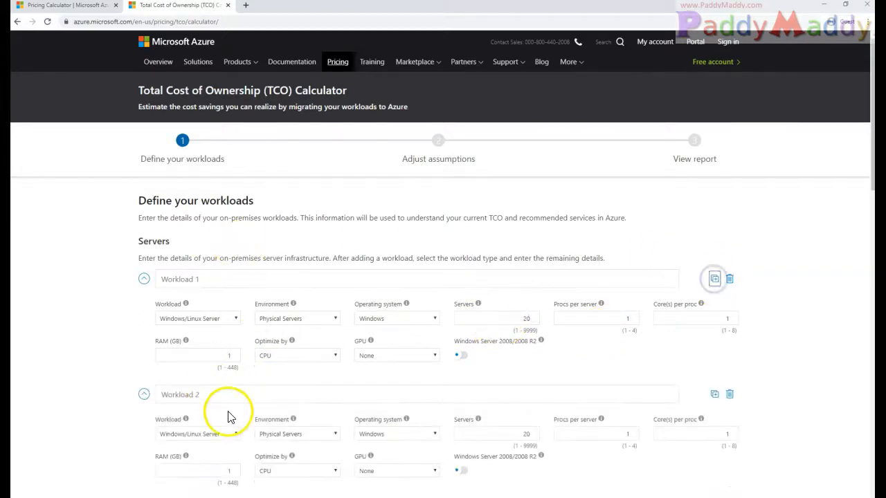
{"action": "left_click", "coordinate": [197, 434]}
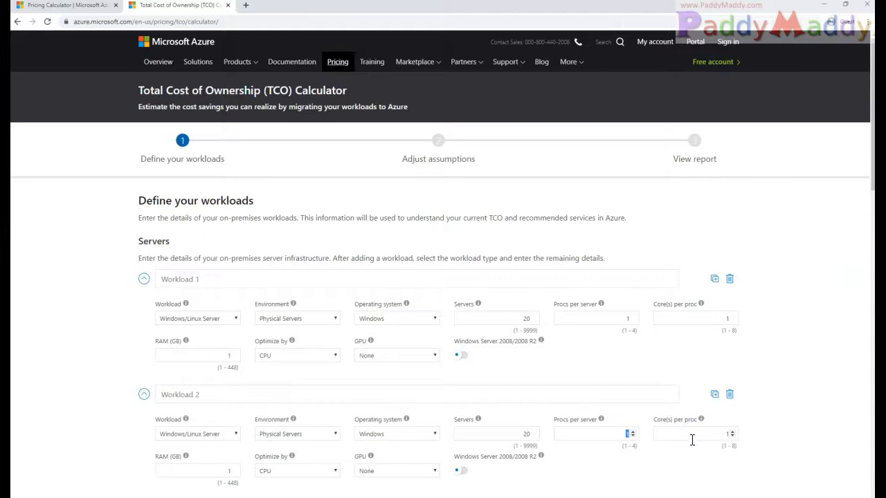
{"action": "left_click", "coordinate": [619, 433]}
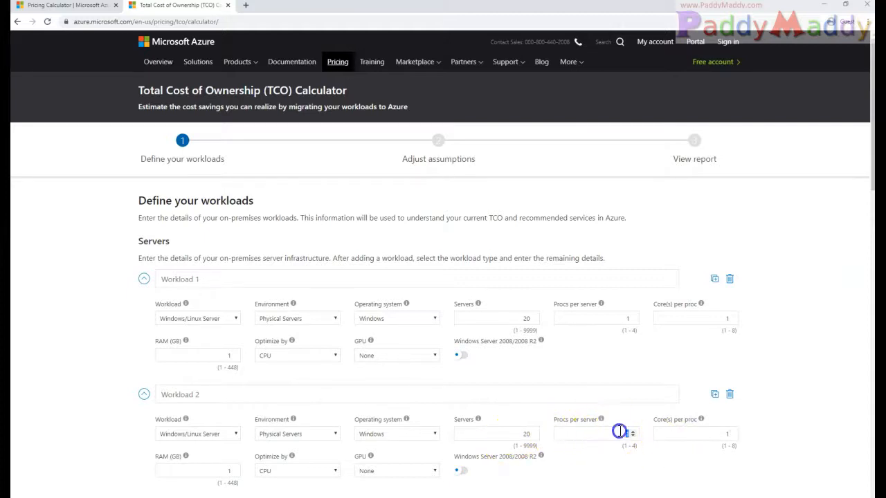
{"action": "left_click", "coordinate": [594, 434]}
{"action": "type", "text": "4"}
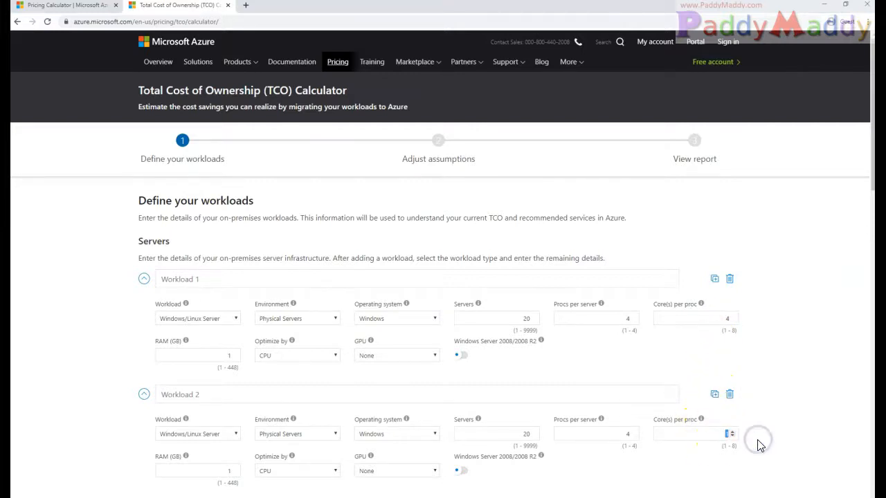
Step: Set RAM to 128 GB and choose the M60 and K80 GPUs
{"action": "scroll", "scroll_direction": "down", "scroll_amount": 3}
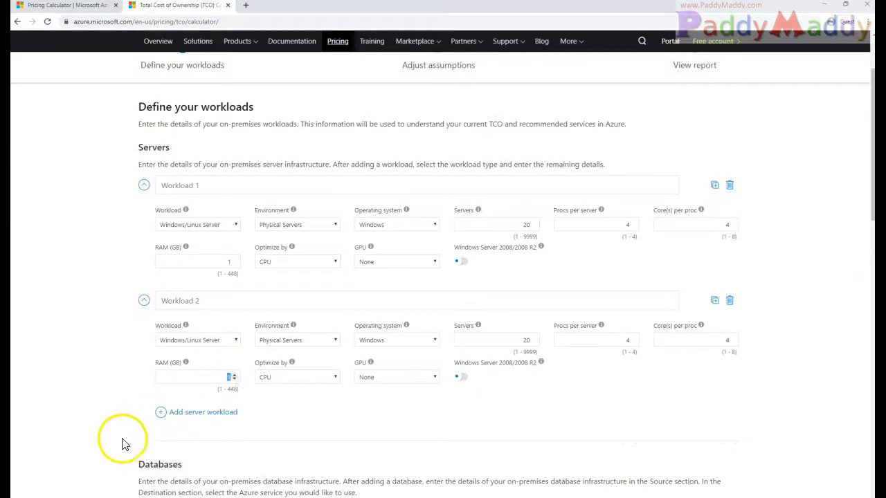
{"action": "mouse_move", "coordinate": [404, 463]}
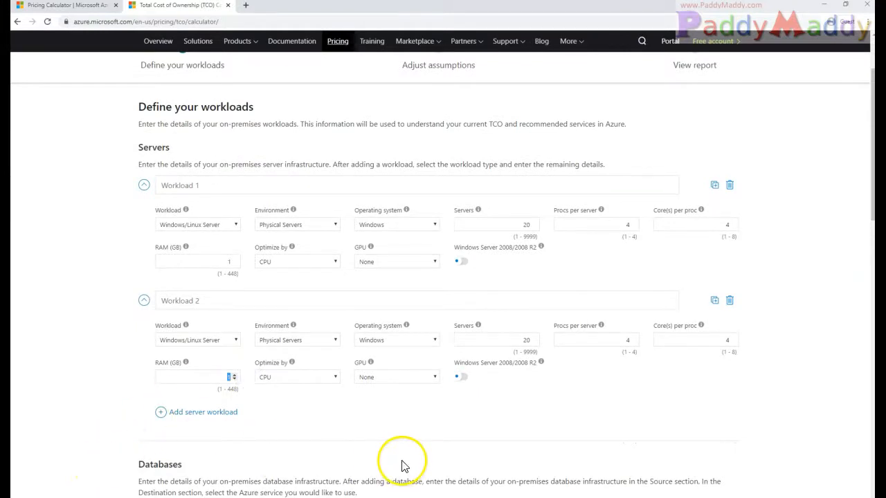
{"action": "mouse_move", "coordinate": [274, 456]}
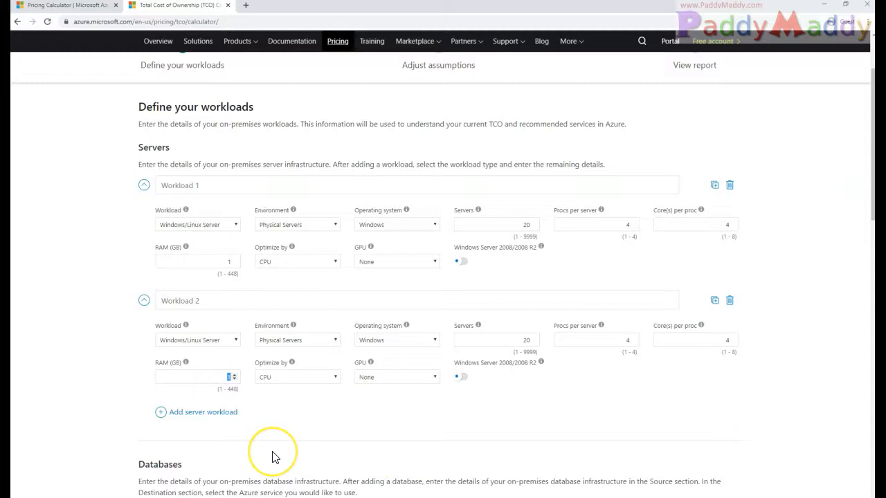
{"action": "mouse_move", "coordinate": [273, 455]}
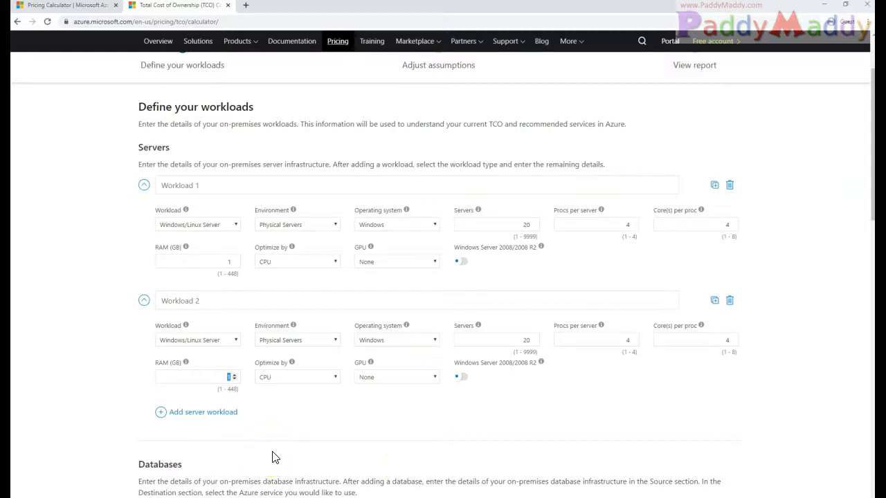
{"action": "scroll", "scroll_direction": "down", "scroll_amount": 3}
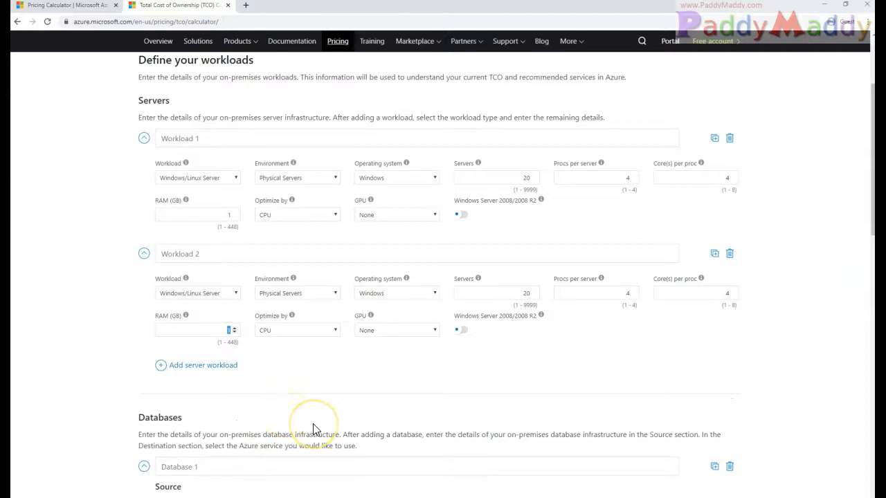
{"action": "type", "text": "128"}
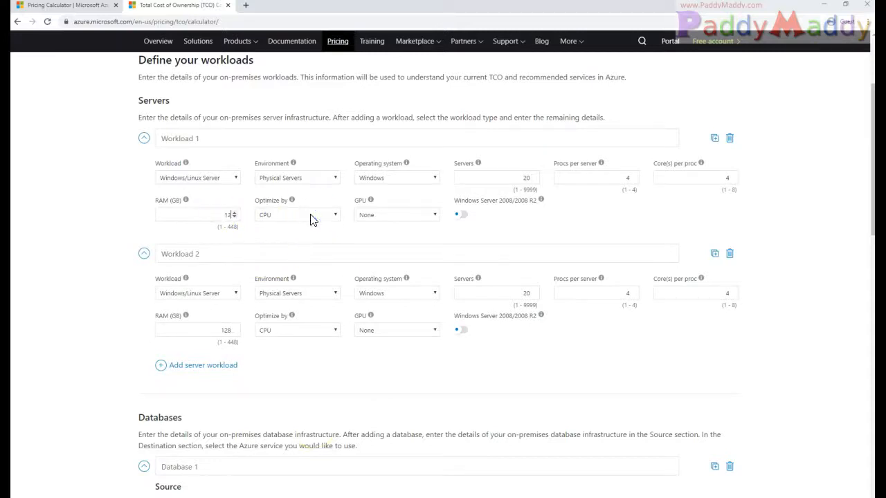
{"action": "left_click", "coordinate": [396, 214]}
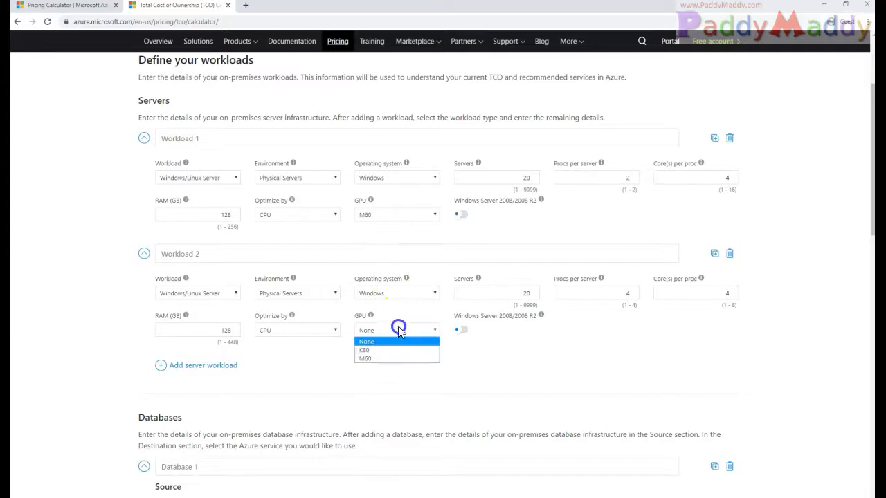
{"action": "left_click", "coordinate": [365, 350]}
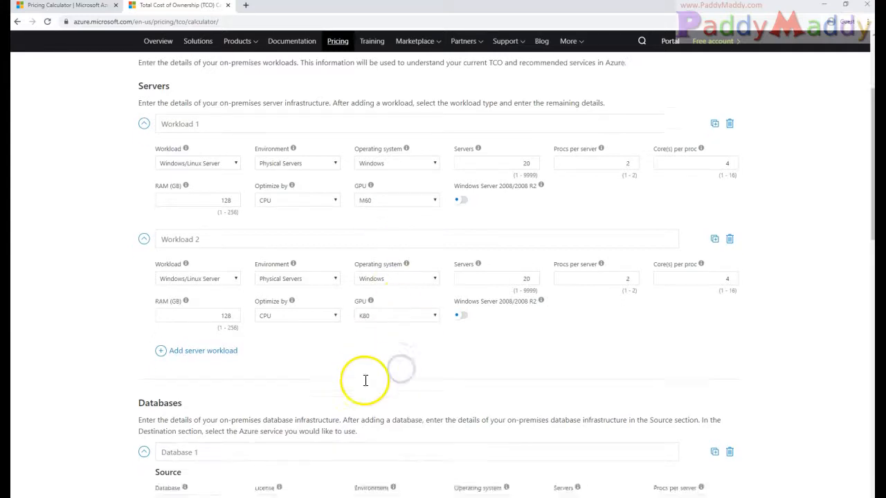
Step: Size the SQL Server database workload with 5 servers, 4 cores per processor and 32 GB RAM
{"action": "scroll", "scroll_direction": "down", "scroll_amount": 3}
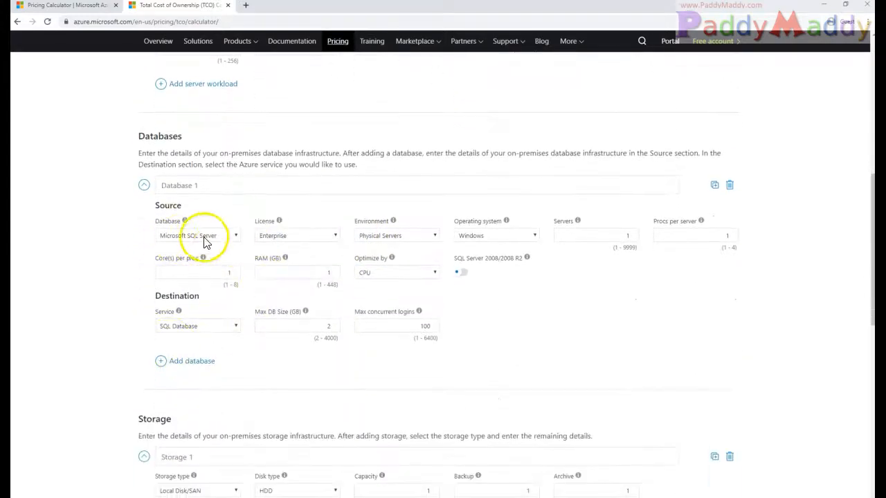
{"action": "mouse_move", "coordinate": [253, 280]}
{"action": "type", "text": "32"}
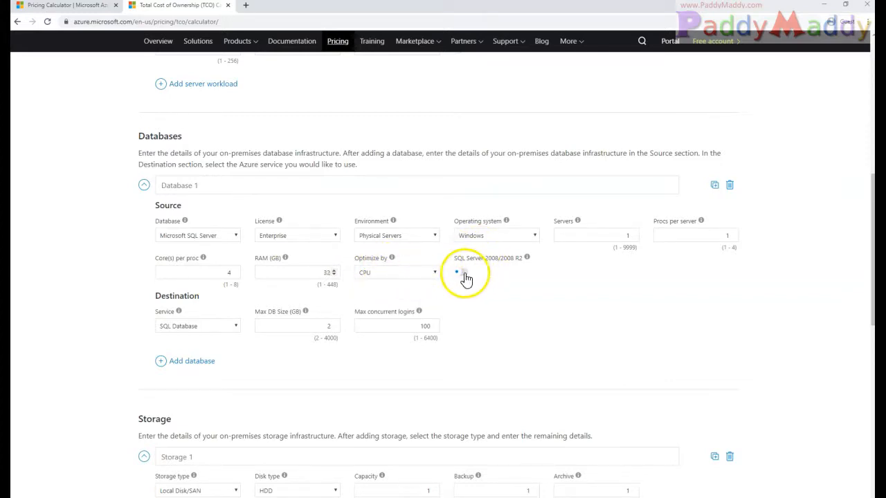
{"action": "left_click", "coordinate": [463, 271]}
{"action": "type", "text": "5"}
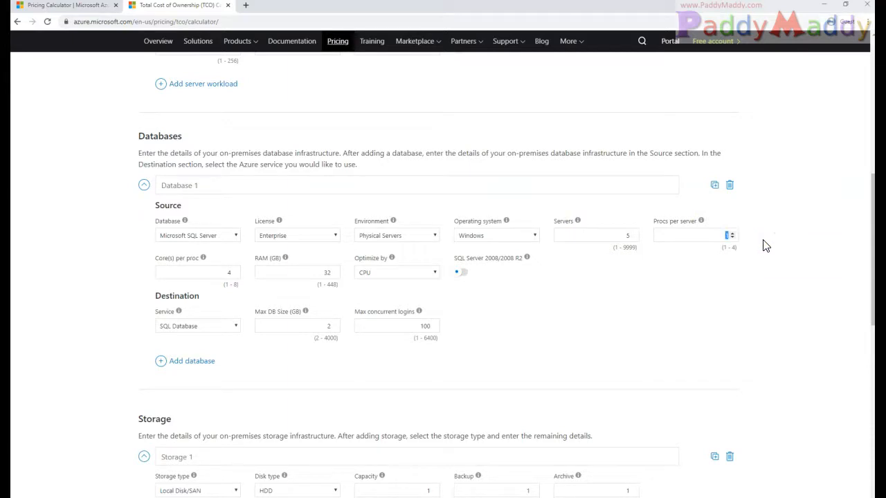
{"action": "type", "text": "10"}
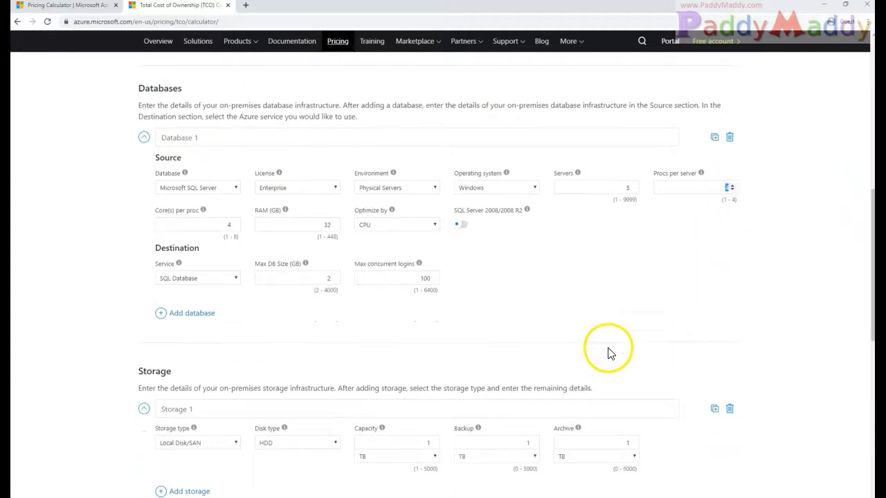
{"action": "scroll", "scroll_direction": "down", "scroll_amount": 3}
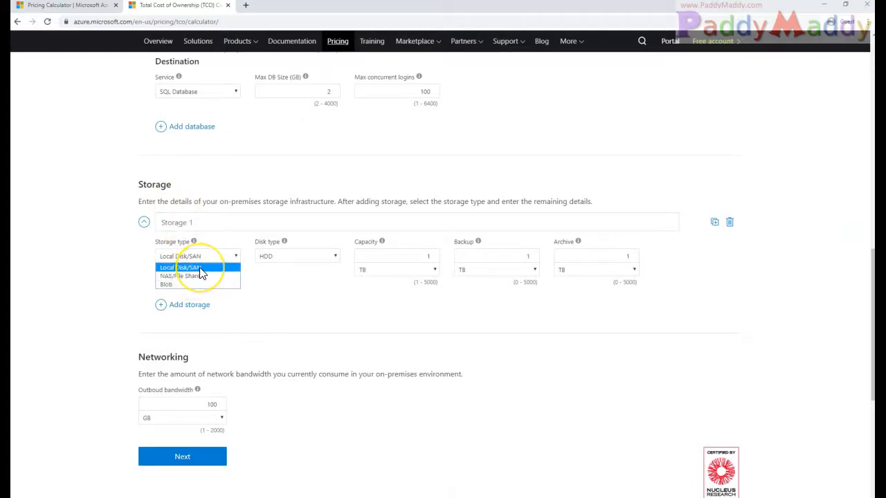
{"action": "left_click", "coordinate": [298, 256]}
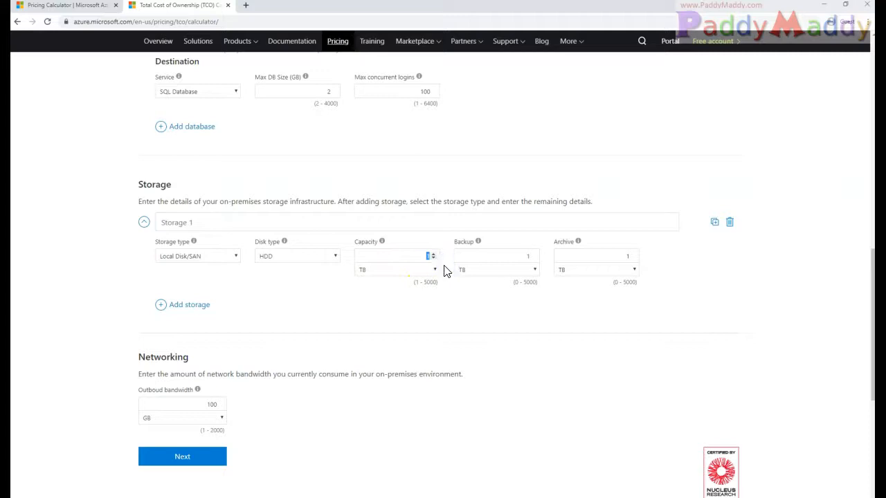
{"action": "left_click", "coordinate": [492, 255]}
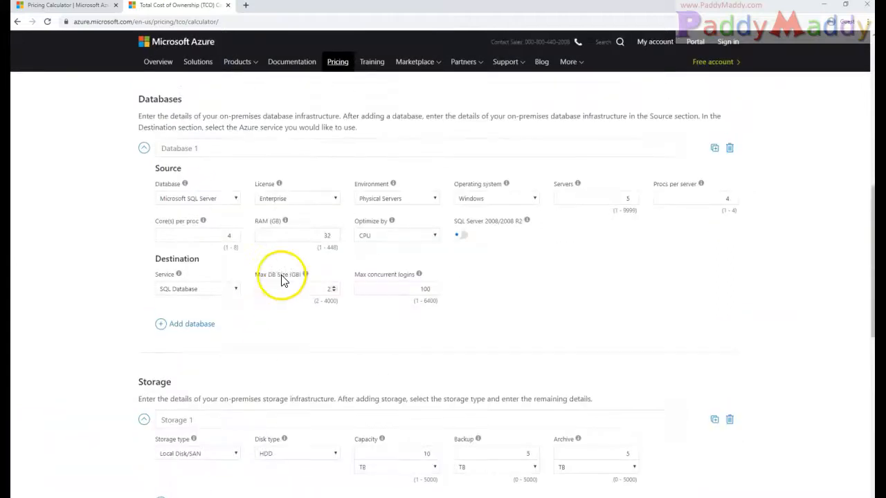
{"action": "left_click", "coordinate": [175, 159]}
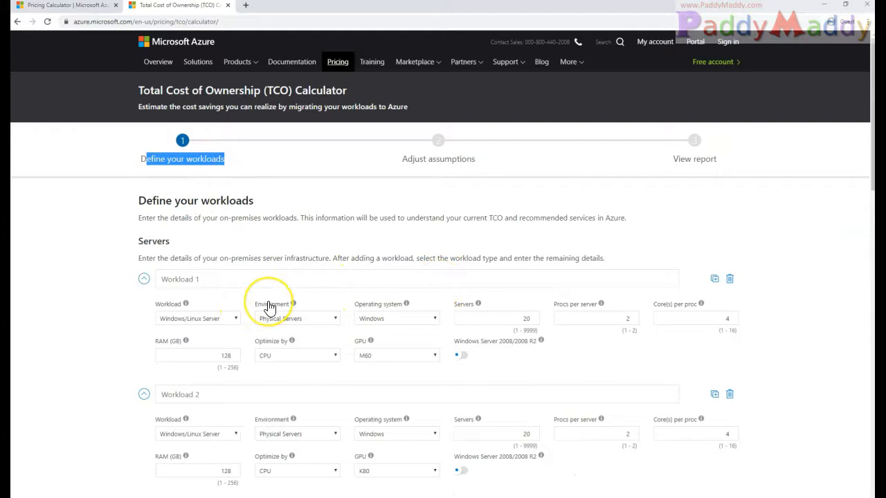
Step: Review the Software Assurance and Hybrid Benefit coverage for Windows and SQL Servers
{"action": "scroll", "scroll_direction": "down", "scroll_amount": 3}
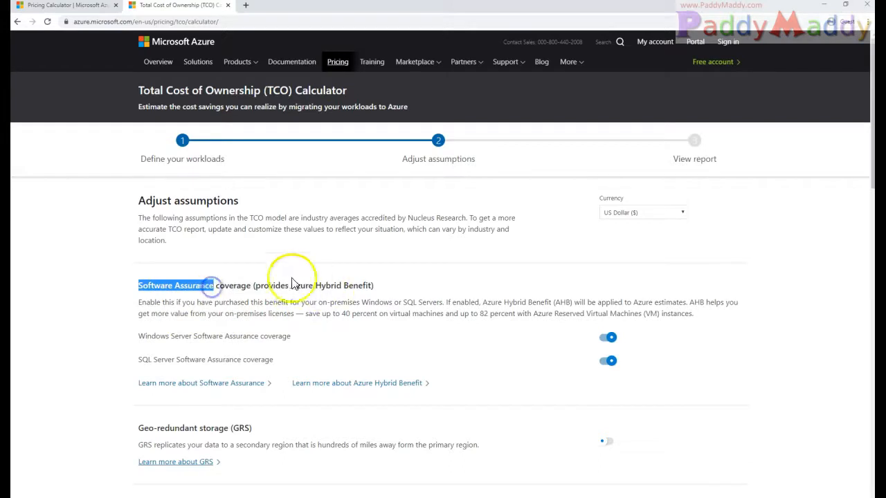
{"action": "double_click", "coordinate": [339, 285]}
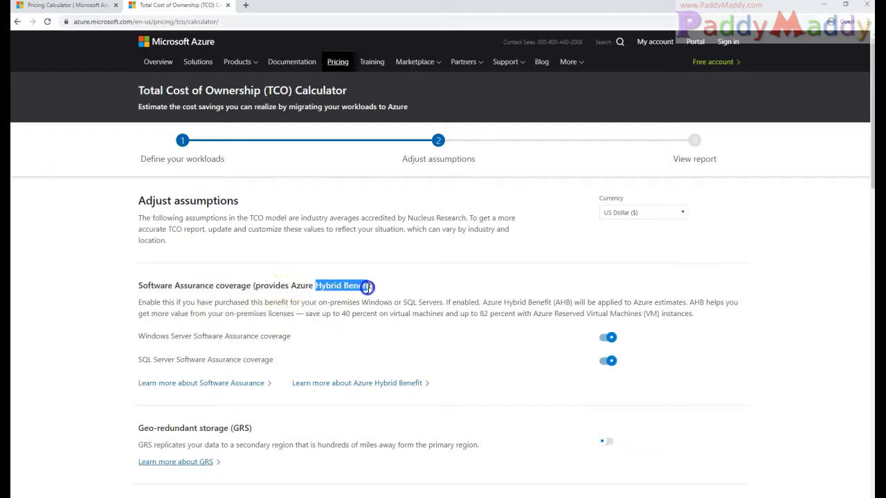
{"action": "double_click", "coordinate": [356, 314]}
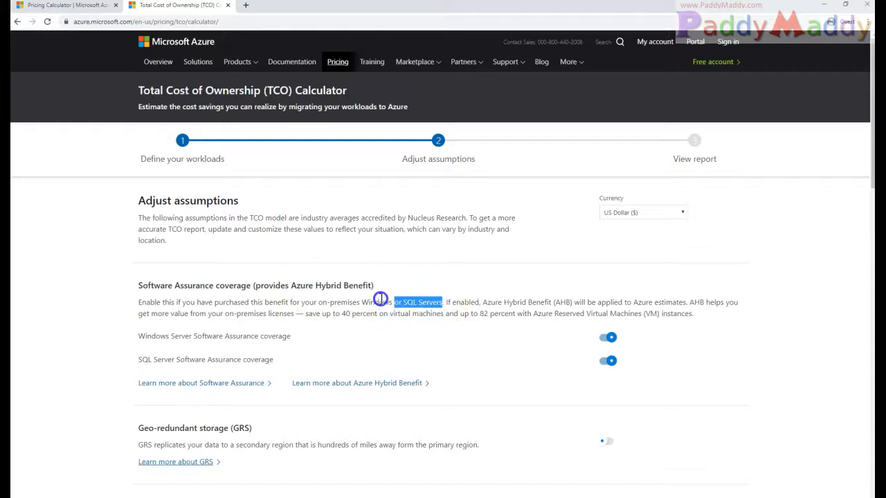
{"action": "left_click_drag", "start_coordinate": [394, 302], "coordinate": [360, 313]}
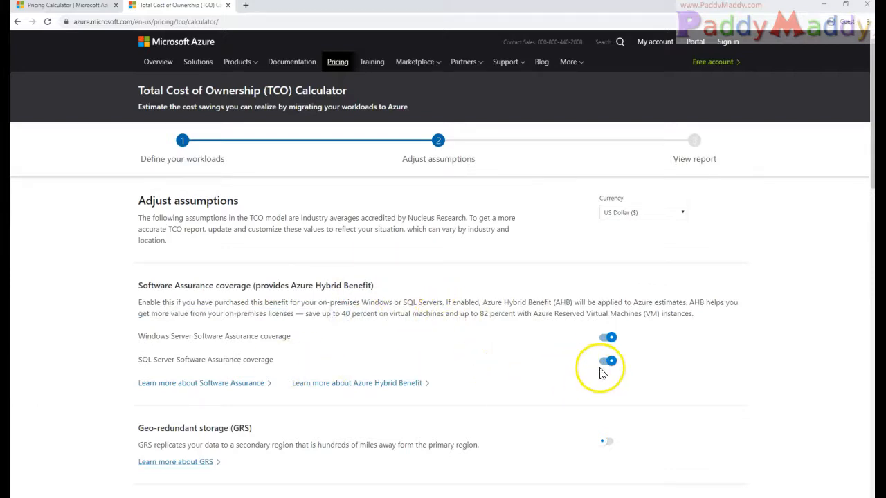
Step: Review the geo-redundant storage and Price per KW hour assumptions
{"action": "scroll", "scroll_direction": "down", "scroll_amount": 3}
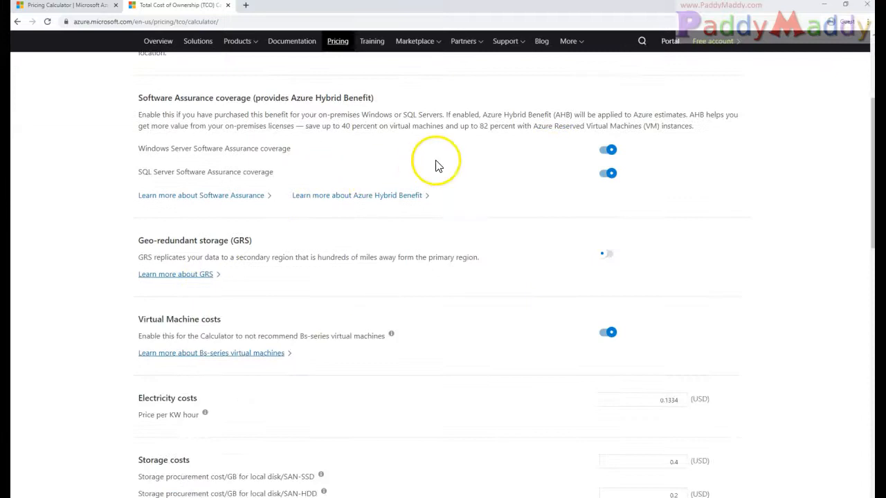
{"action": "mouse_move", "coordinate": [309, 122]}
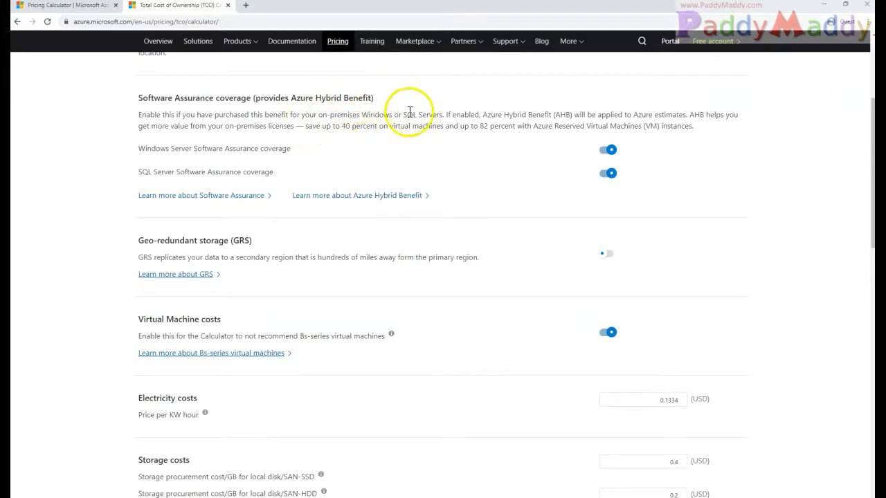
{"action": "double_click", "coordinate": [159, 240]}
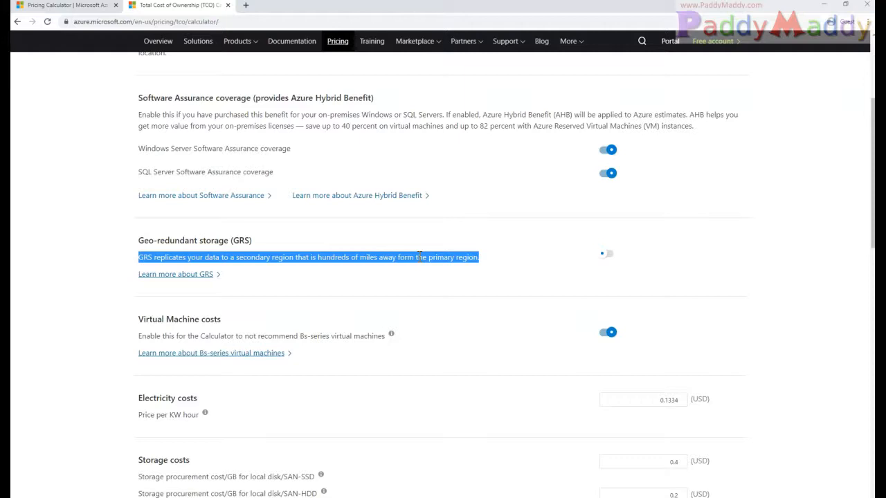
{"action": "scroll", "scroll_direction": "down", "scroll_amount": 3}
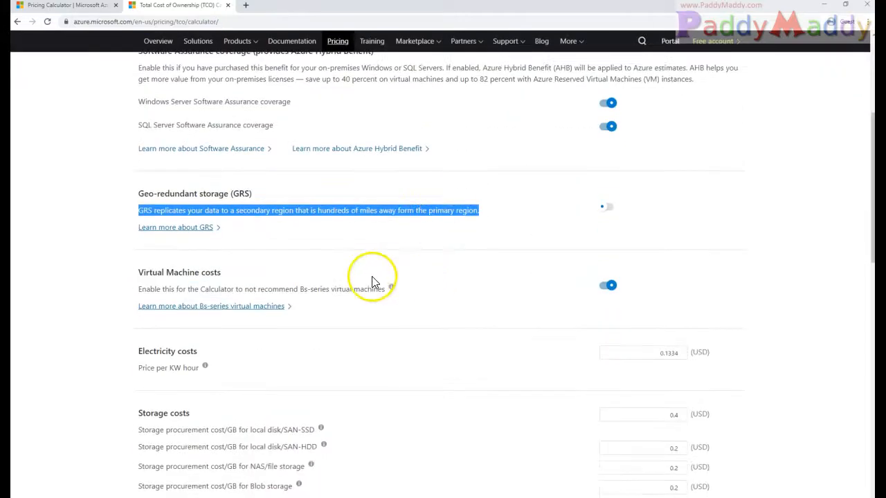
{"action": "scroll", "scroll_direction": "down", "scroll_amount": 3}
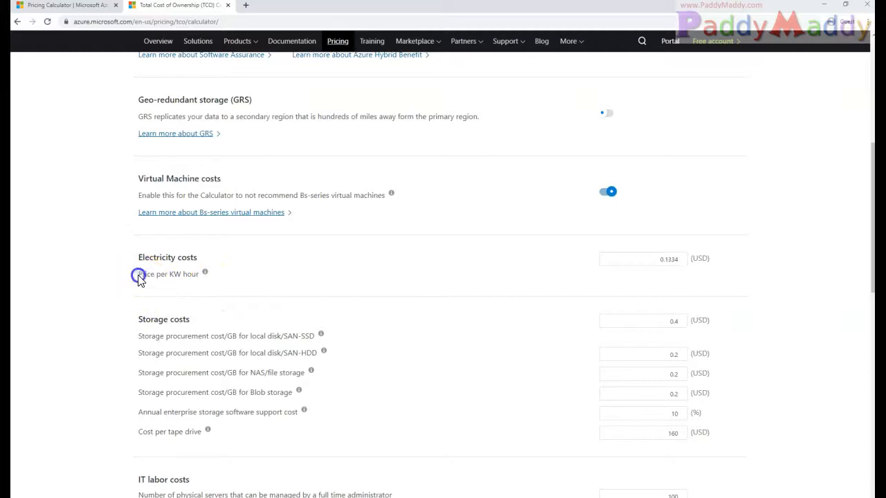
{"action": "double_click", "coordinate": [168, 274]}
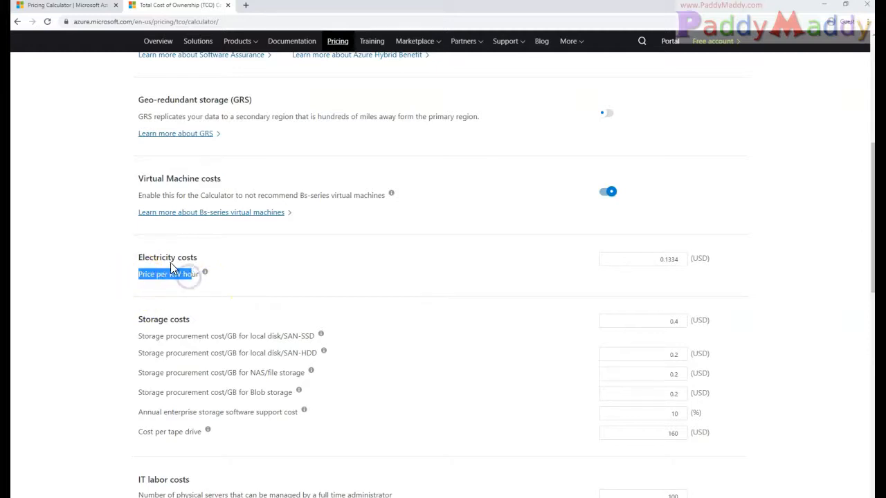
{"action": "mouse_move", "coordinate": [422, 325]}
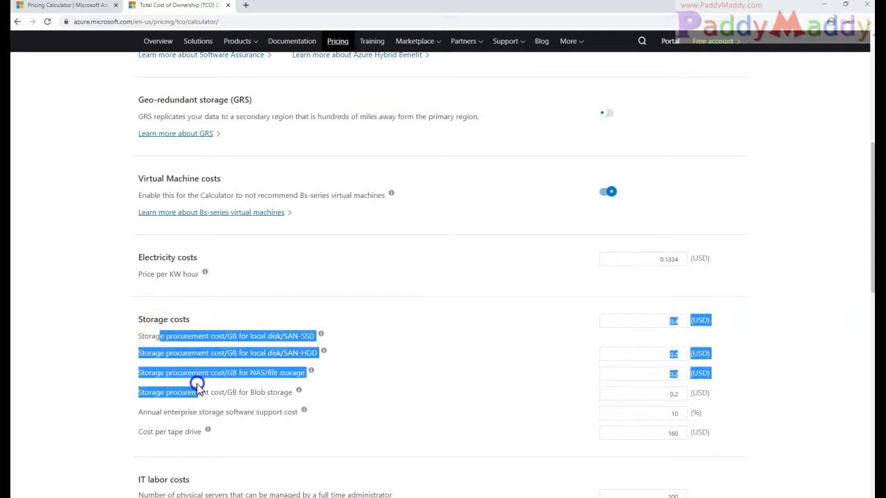
Step: Scroll through the remaining assumptions and open the View report step
{"action": "scroll", "scroll_direction": "down", "scroll_amount": 3}
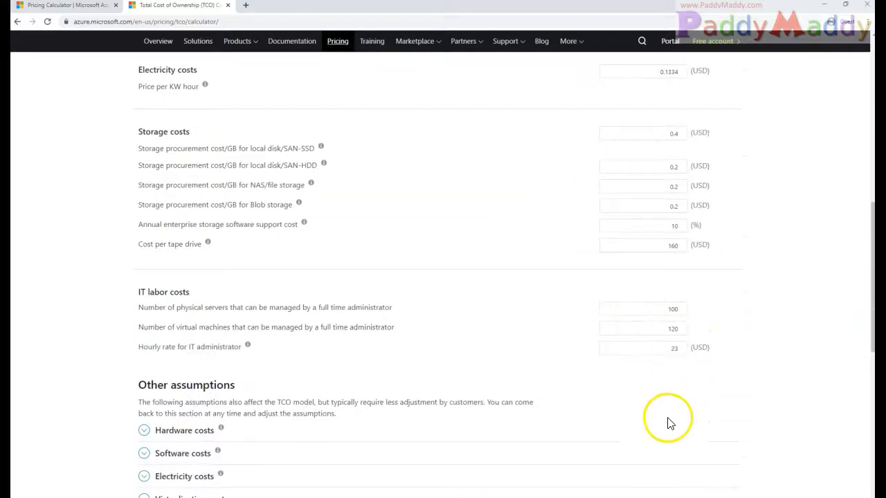
{"action": "scroll", "scroll_direction": "down", "scroll_amount": 3}
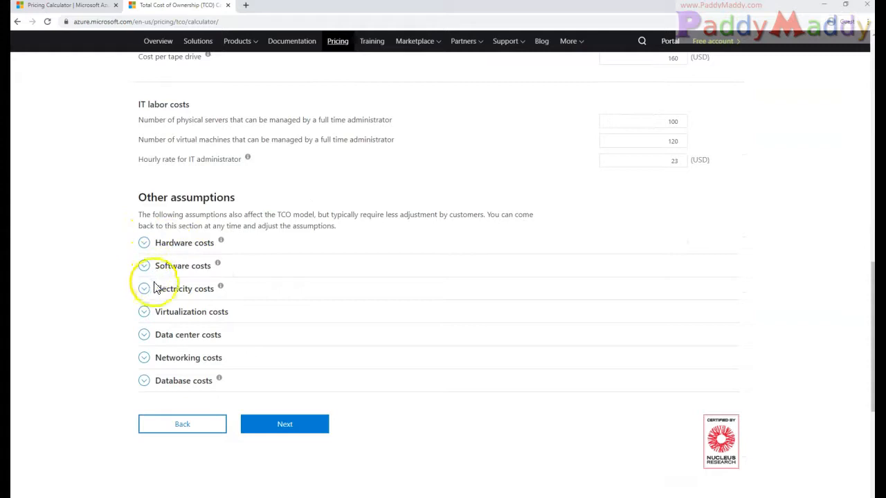
{"action": "mouse_move", "coordinate": [272, 335]}
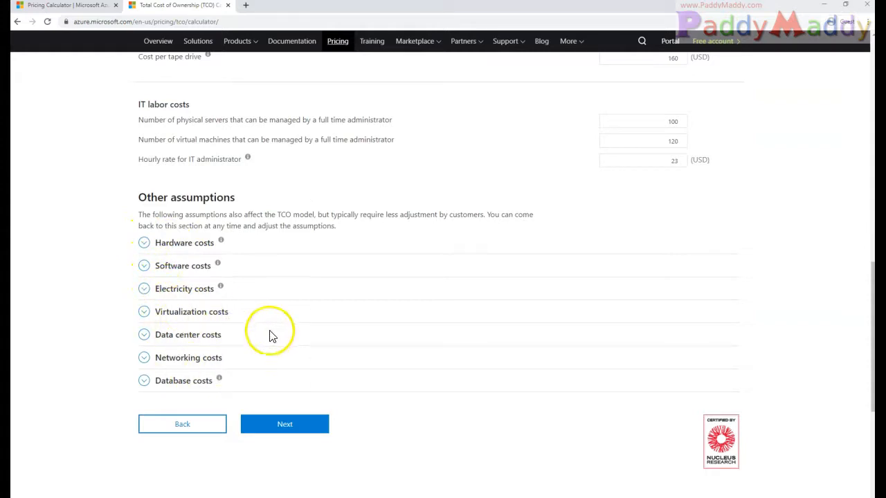
{"action": "mouse_move", "coordinate": [368, 463]}
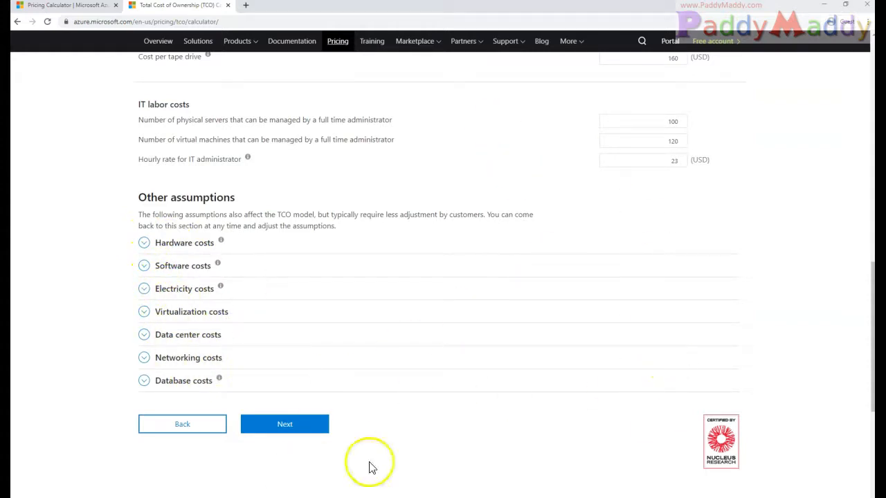
{"action": "left_click", "coordinate": [284, 423]}
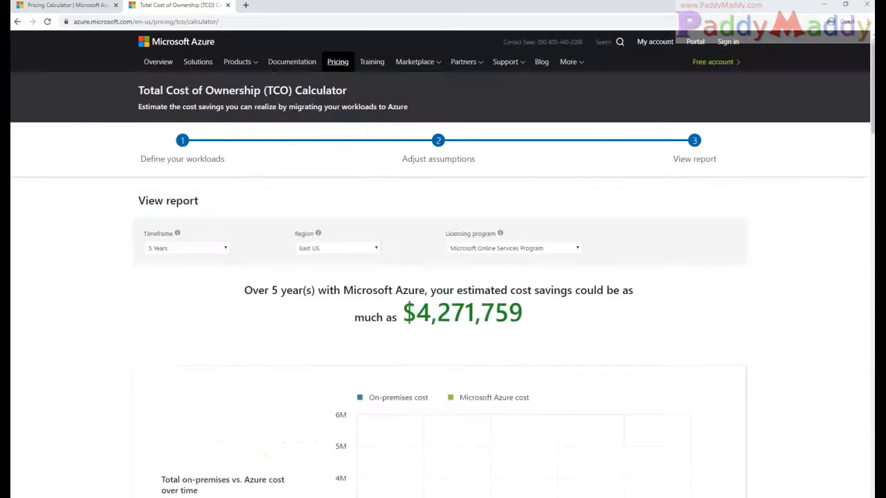
{"action": "scroll", "scroll_direction": "down", "scroll_amount": 3}
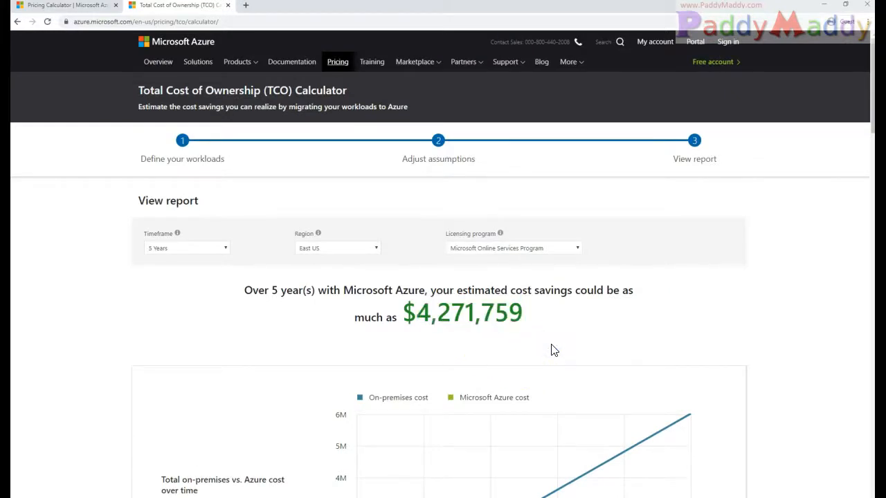
{"action": "mouse_move", "coordinate": [490, 323]}
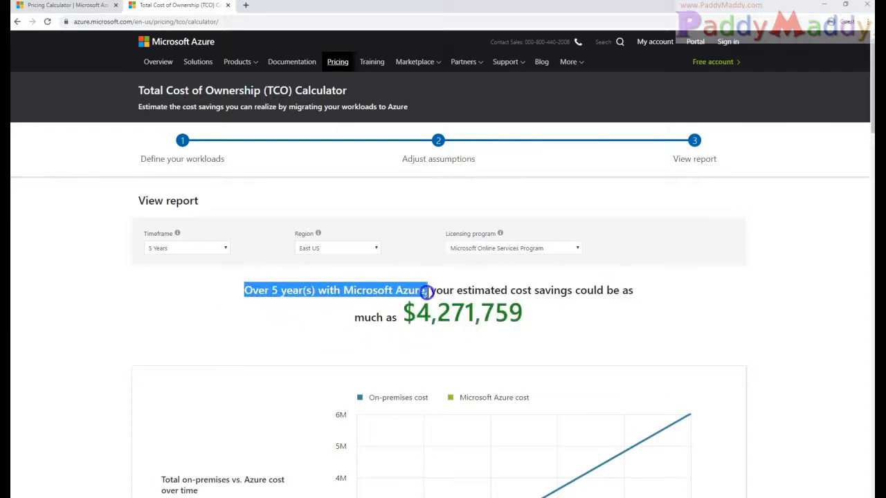
{"action": "scroll", "scroll_direction": "down", "scroll_amount": 3}
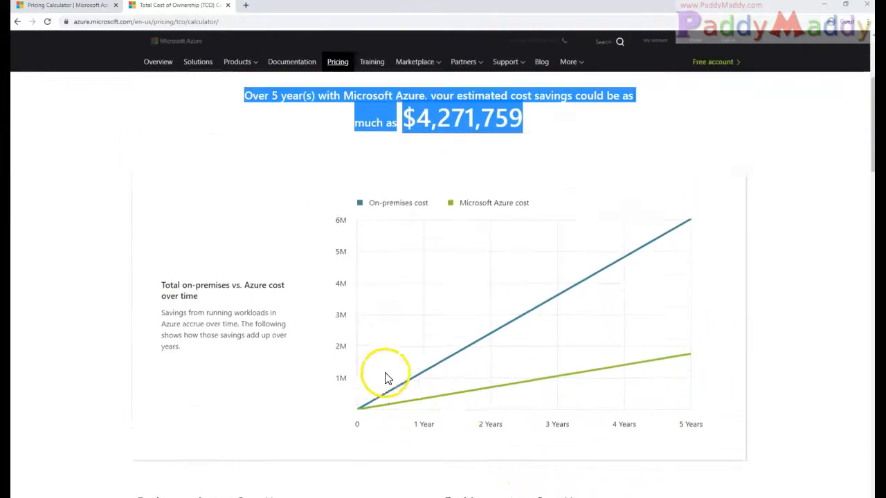
{"action": "scroll", "scroll_direction": "down", "scroll_amount": 3}
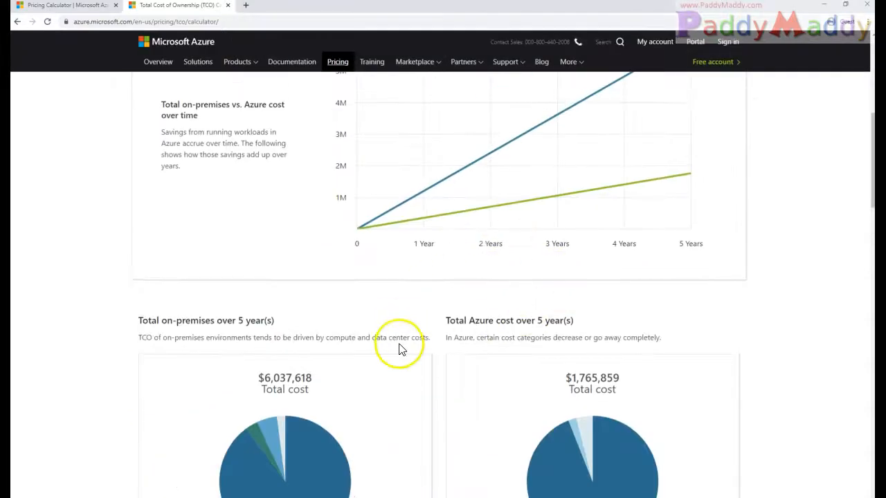
{"action": "scroll", "scroll_direction": "down", "scroll_amount": 3}
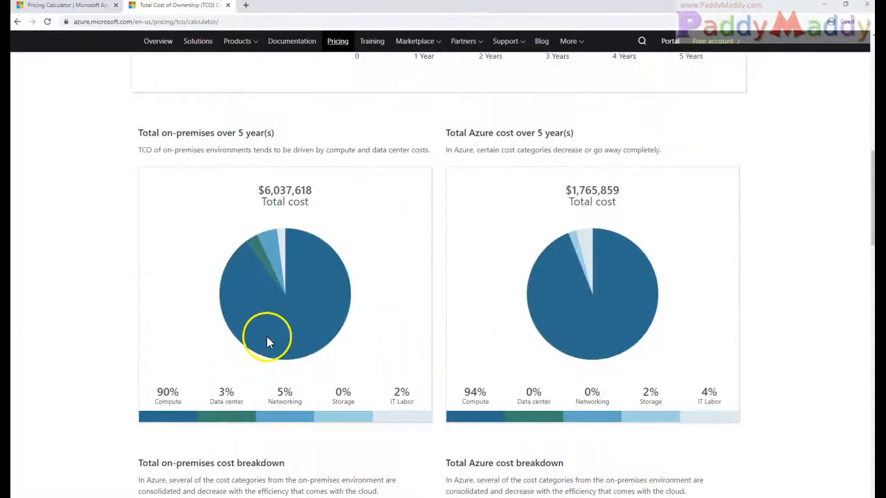
{"action": "mouse_move", "coordinate": [203, 185]}
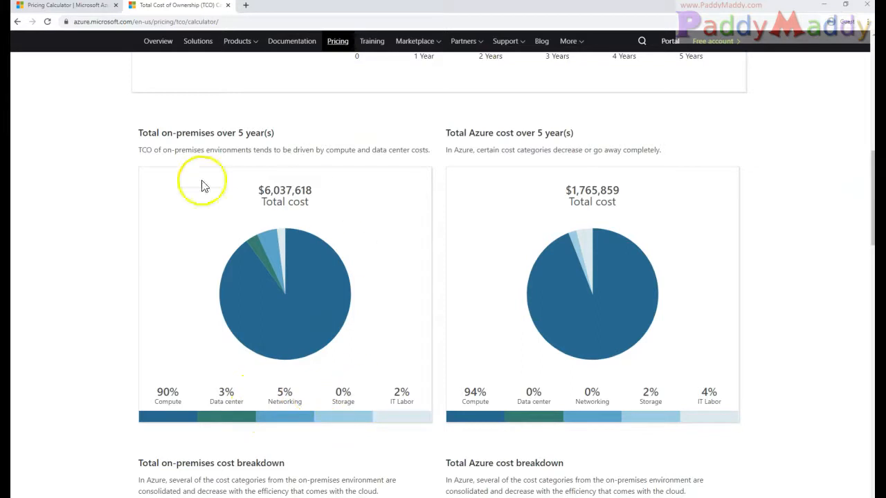
{"action": "mouse_move", "coordinate": [616, 290]}
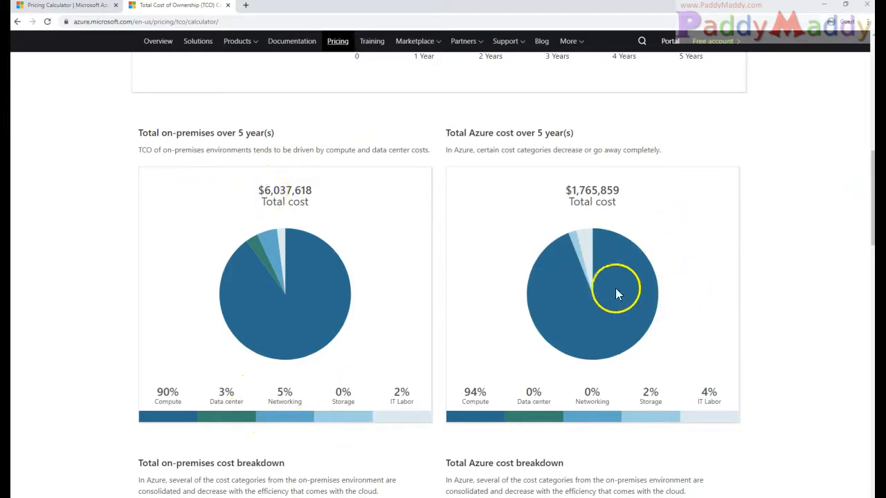
{"action": "mouse_move", "coordinate": [541, 129]}
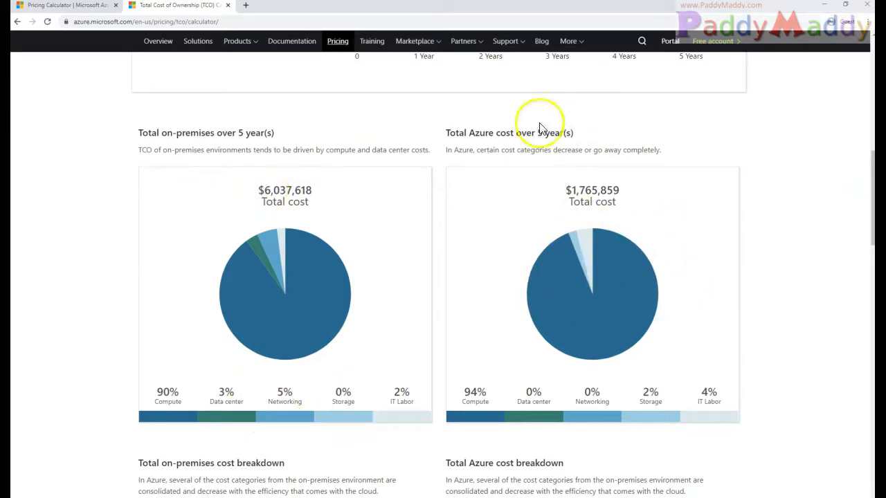
{"action": "scroll", "scroll_direction": "down", "scroll_amount": 3}
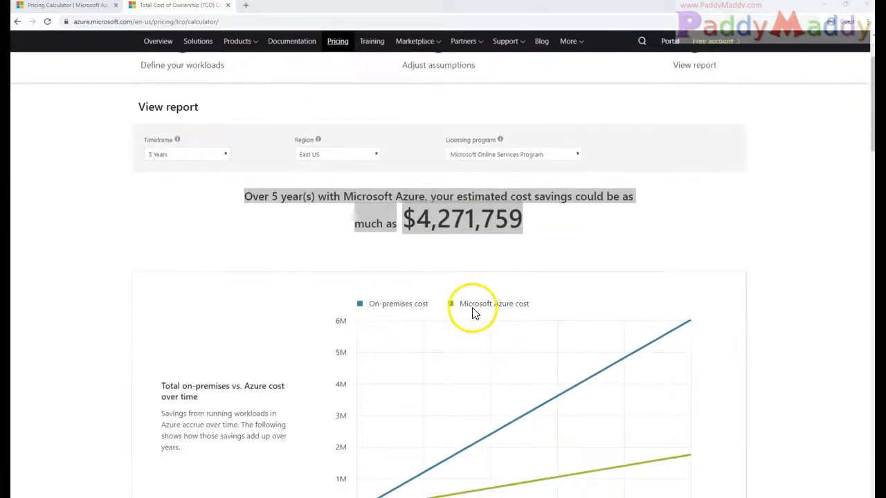
{"action": "scroll", "scroll_direction": "down", "scroll_amount": 3}
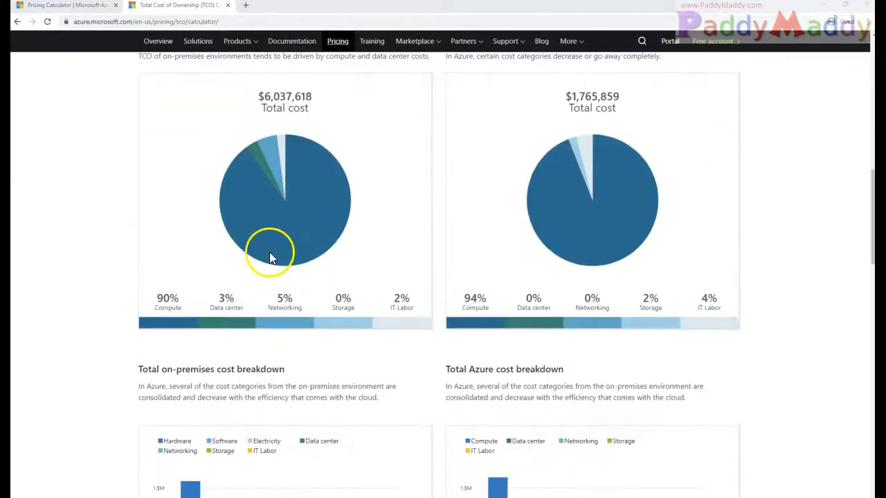
{"action": "mouse_move", "coordinate": [305, 258]}
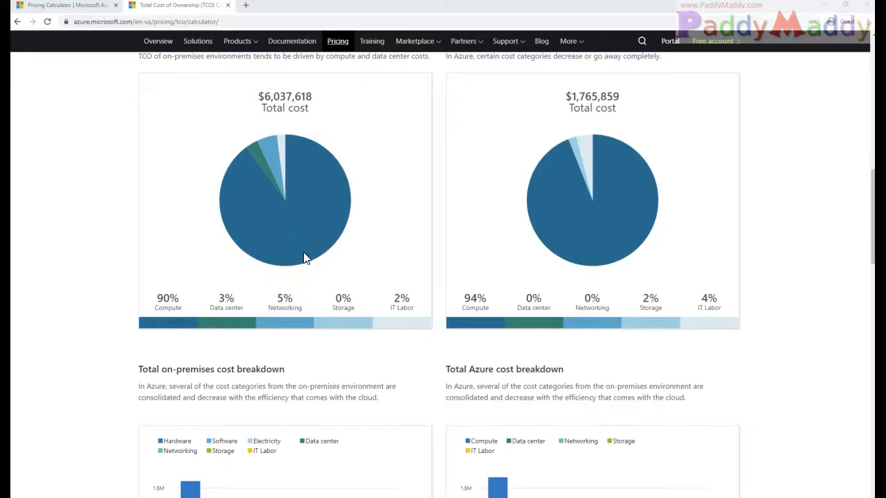
{"action": "scroll", "scroll_direction": "down", "scroll_amount": 3}
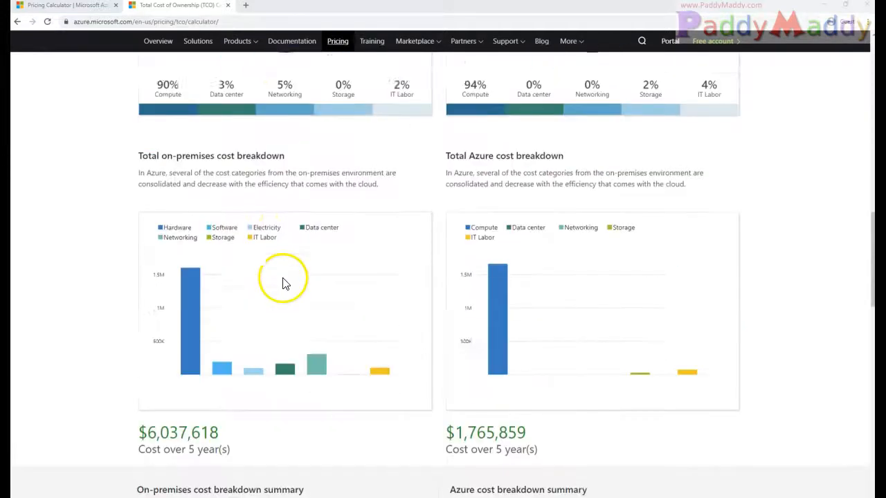
{"action": "scroll", "scroll_direction": "down", "scroll_amount": 3}
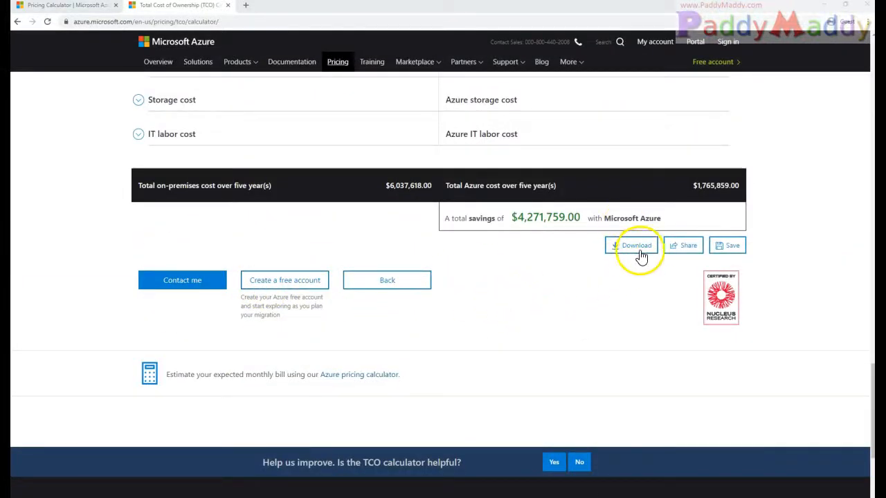
{"action": "mouse_move", "coordinate": [732, 249]}
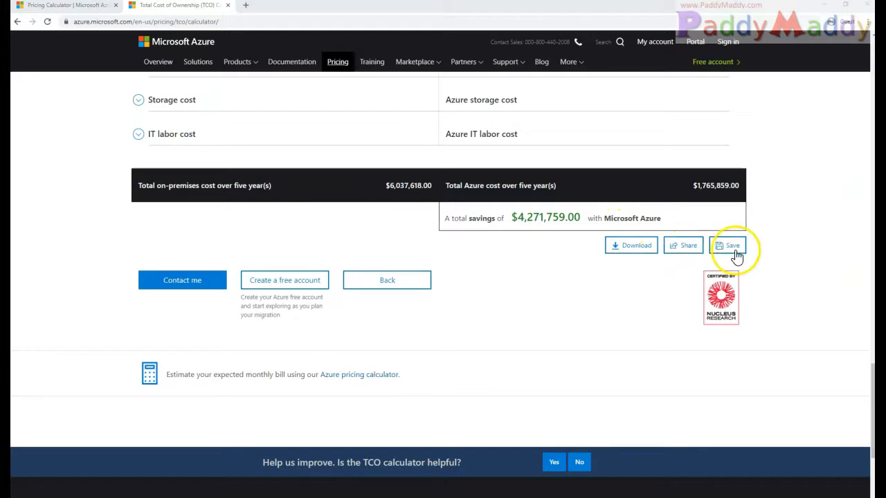
{"action": "left_click", "coordinate": [732, 245]}
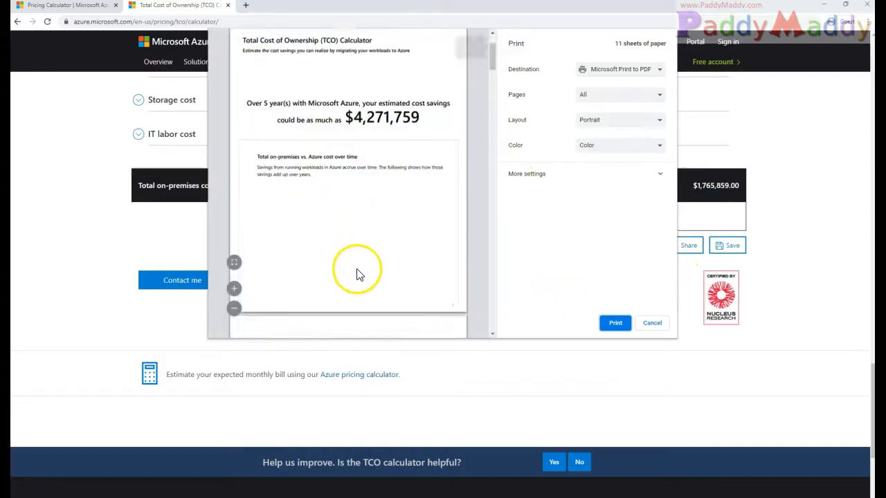
{"action": "scroll", "scroll_direction": "down", "scroll_amount": 3}
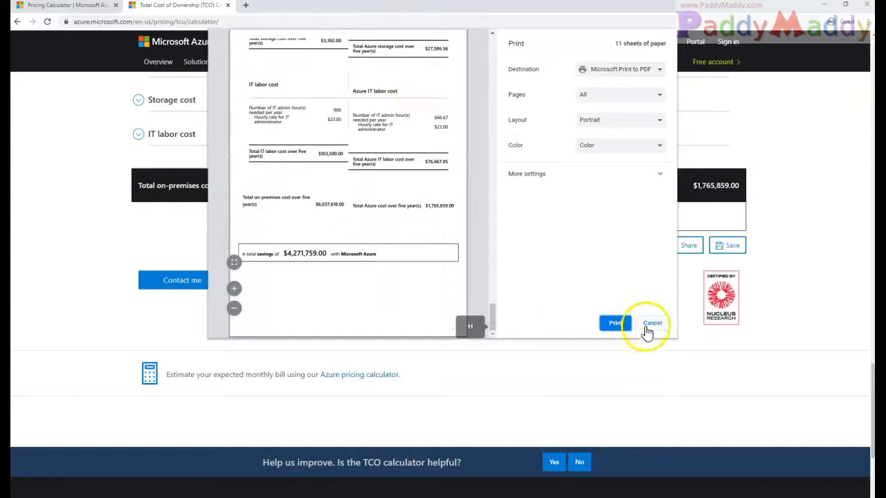
{"action": "left_click", "coordinate": [652, 323]}
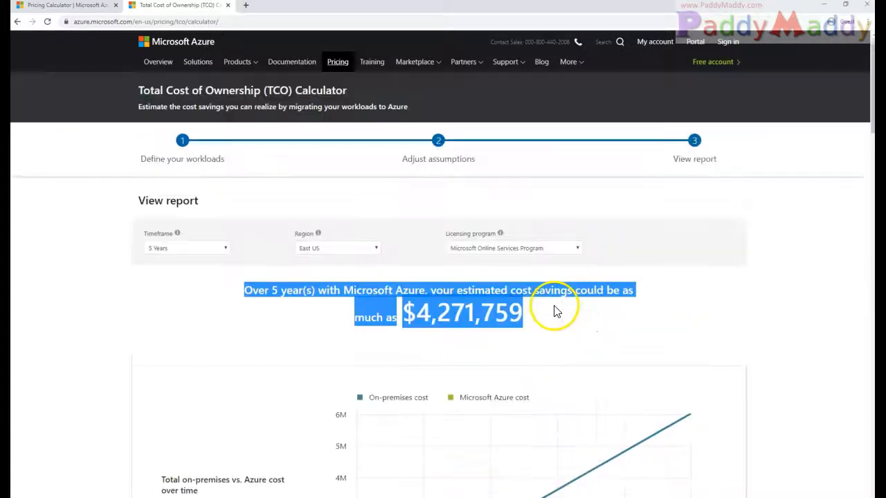
{"action": "scroll", "scroll_direction": "down", "scroll_amount": 3}
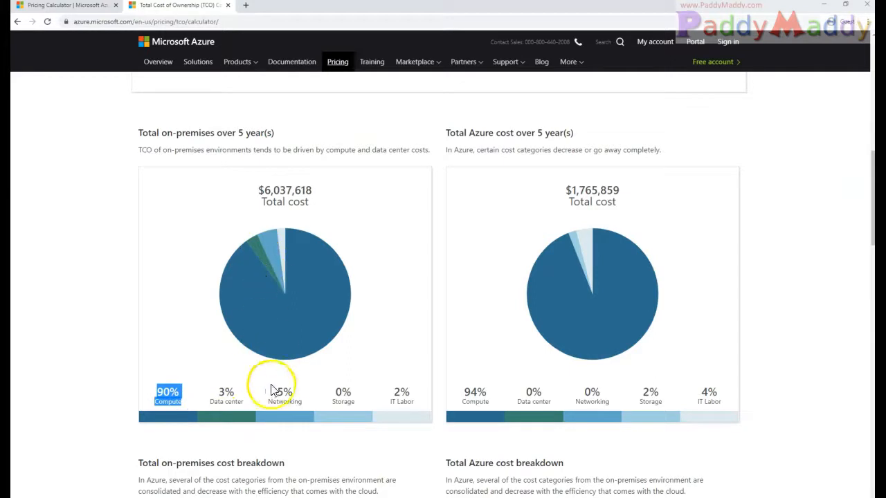
{"action": "scroll", "scroll_direction": "down", "scroll_amount": 3}
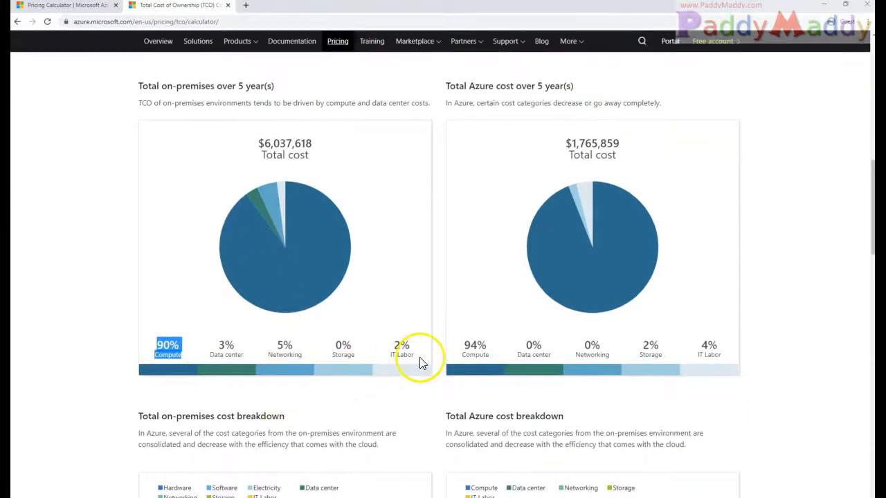
{"action": "scroll", "scroll_direction": "down", "scroll_amount": 3}
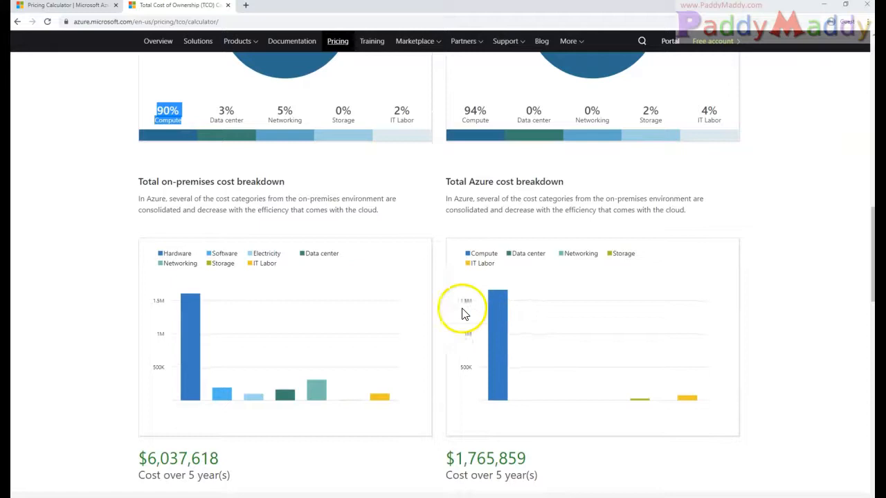
{"action": "scroll", "scroll_direction": "down", "scroll_amount": 3}
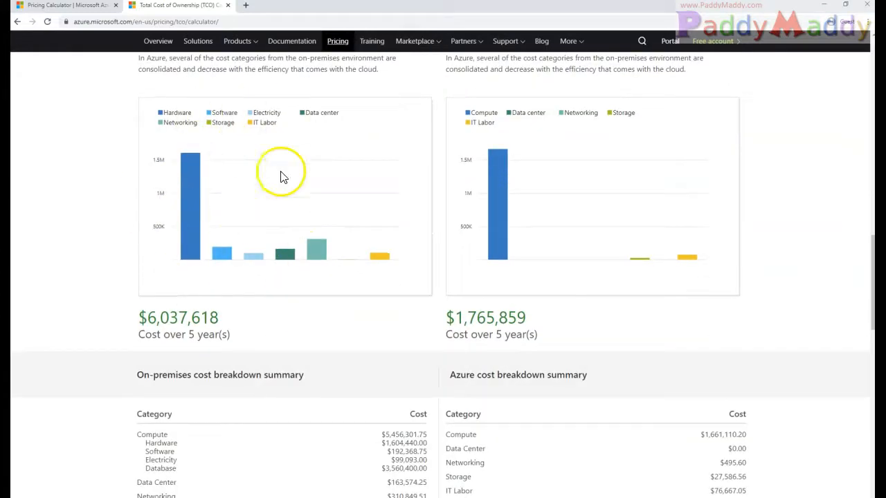
{"action": "scroll", "scroll_direction": "down", "scroll_amount": 3}
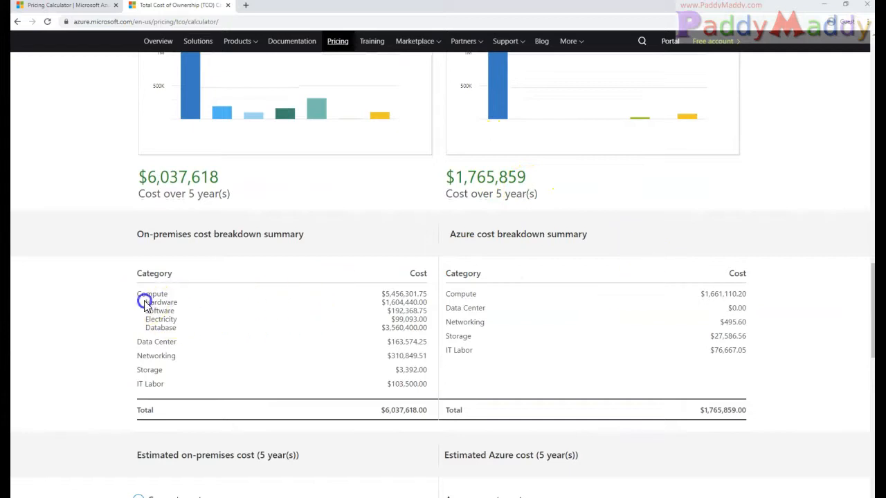
{"action": "left_click_drag", "start_coordinate": [145, 301], "coordinate": [415, 384]}
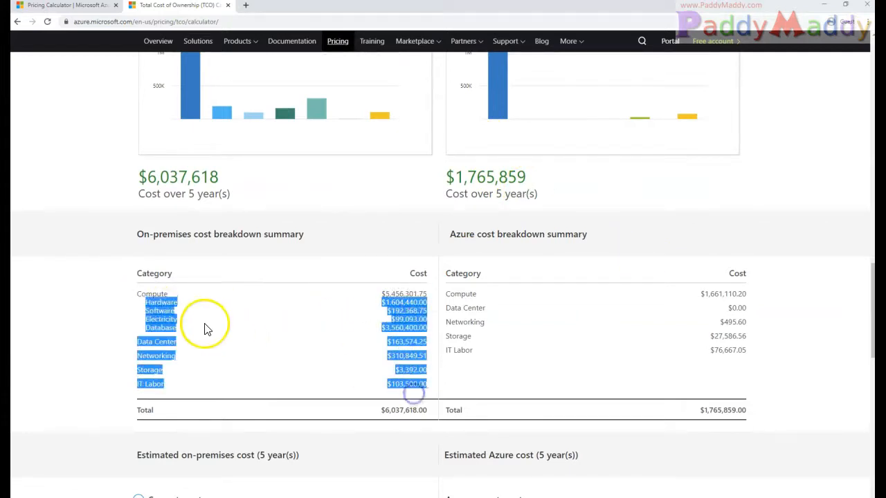
{"action": "scroll", "scroll_direction": "down", "scroll_amount": 3}
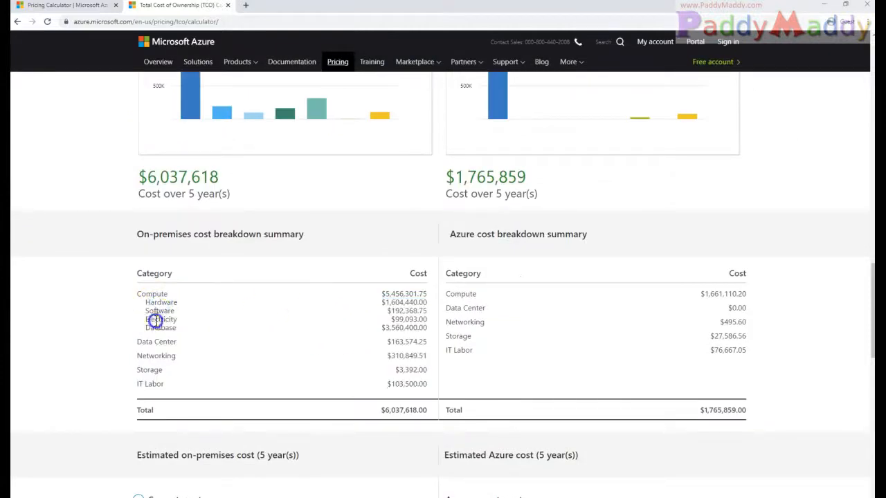
{"action": "scroll", "scroll_direction": "down", "scroll_amount": 3}
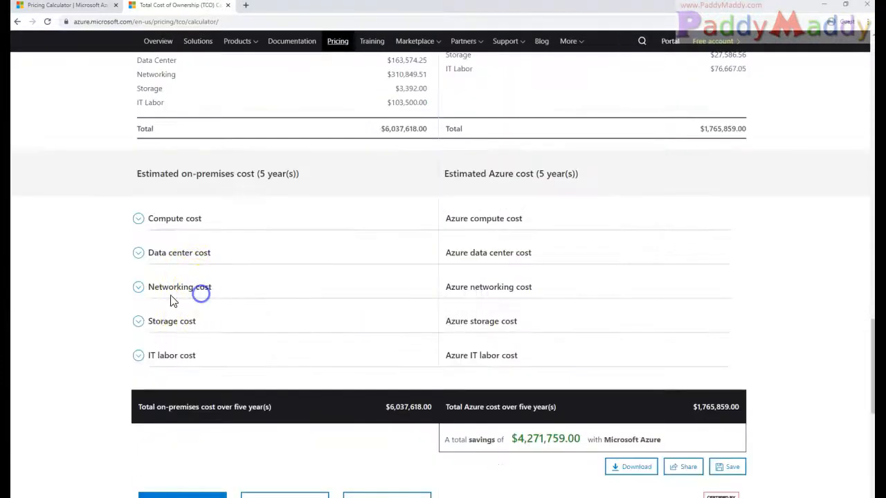
{"action": "left_click", "coordinate": [137, 286]}
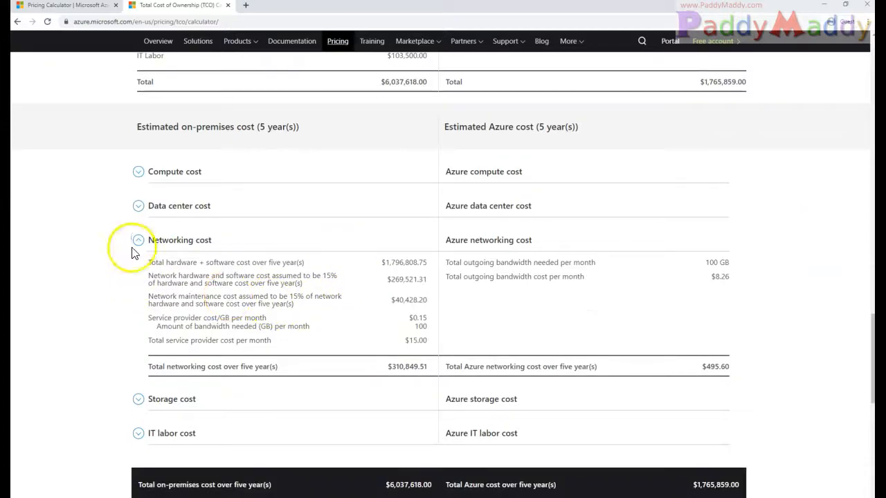
{"action": "left_click", "coordinate": [138, 239]}
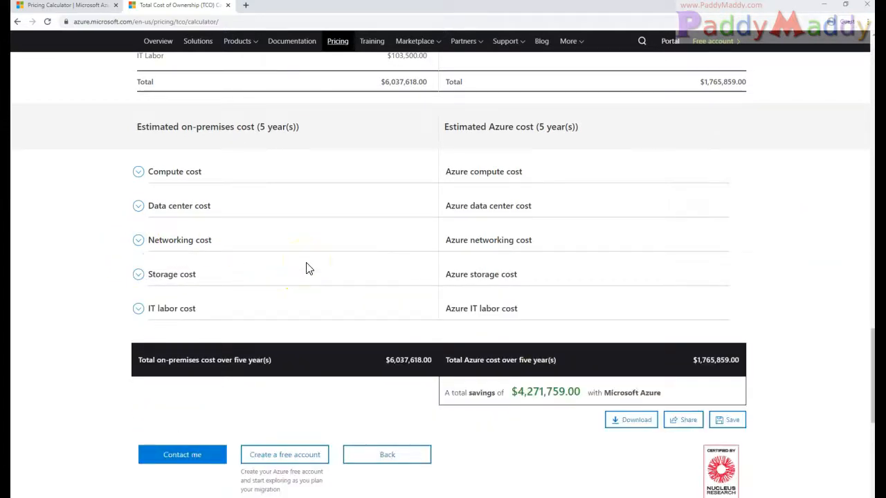
{"action": "mouse_move", "coordinate": [312, 269]}
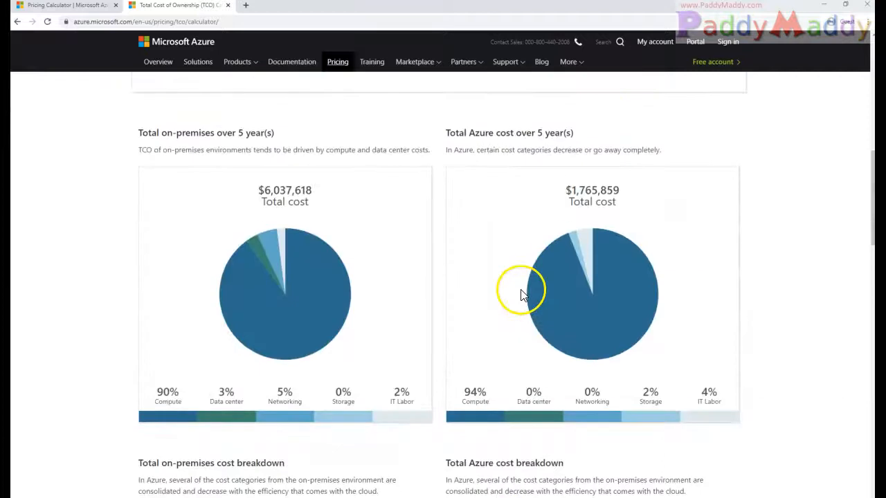
{"action": "mouse_move", "coordinate": [457, 356]}
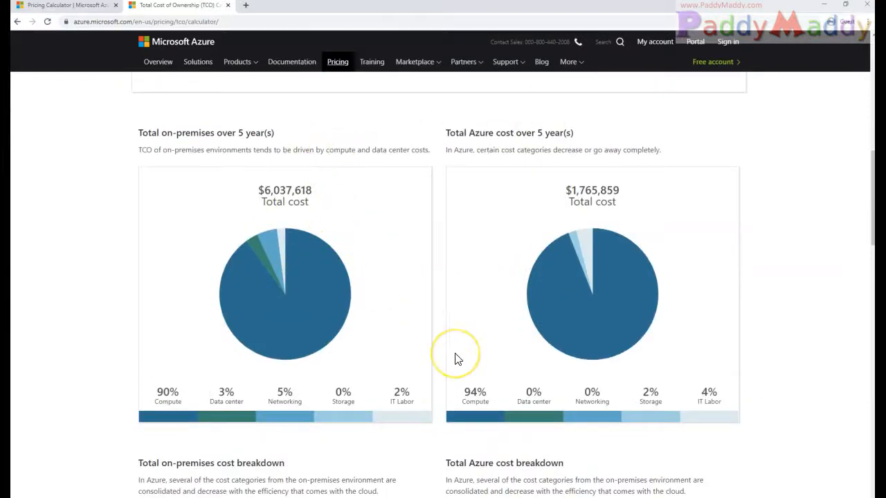
{"action": "scroll", "scroll_direction": "down", "scroll_amount": 3}
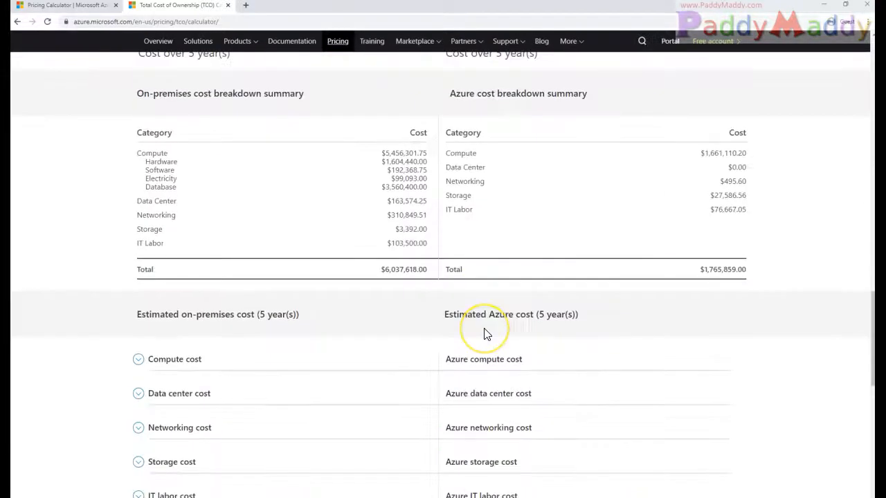
{"action": "mouse_move", "coordinate": [329, 307]}
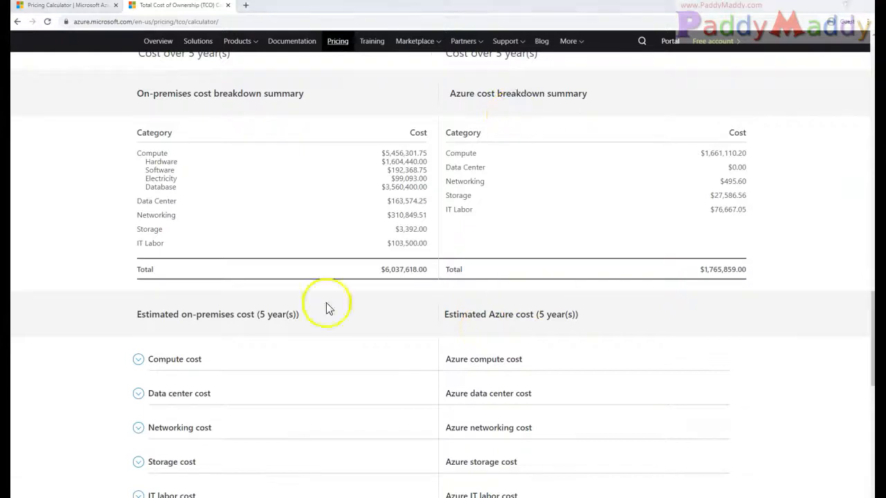